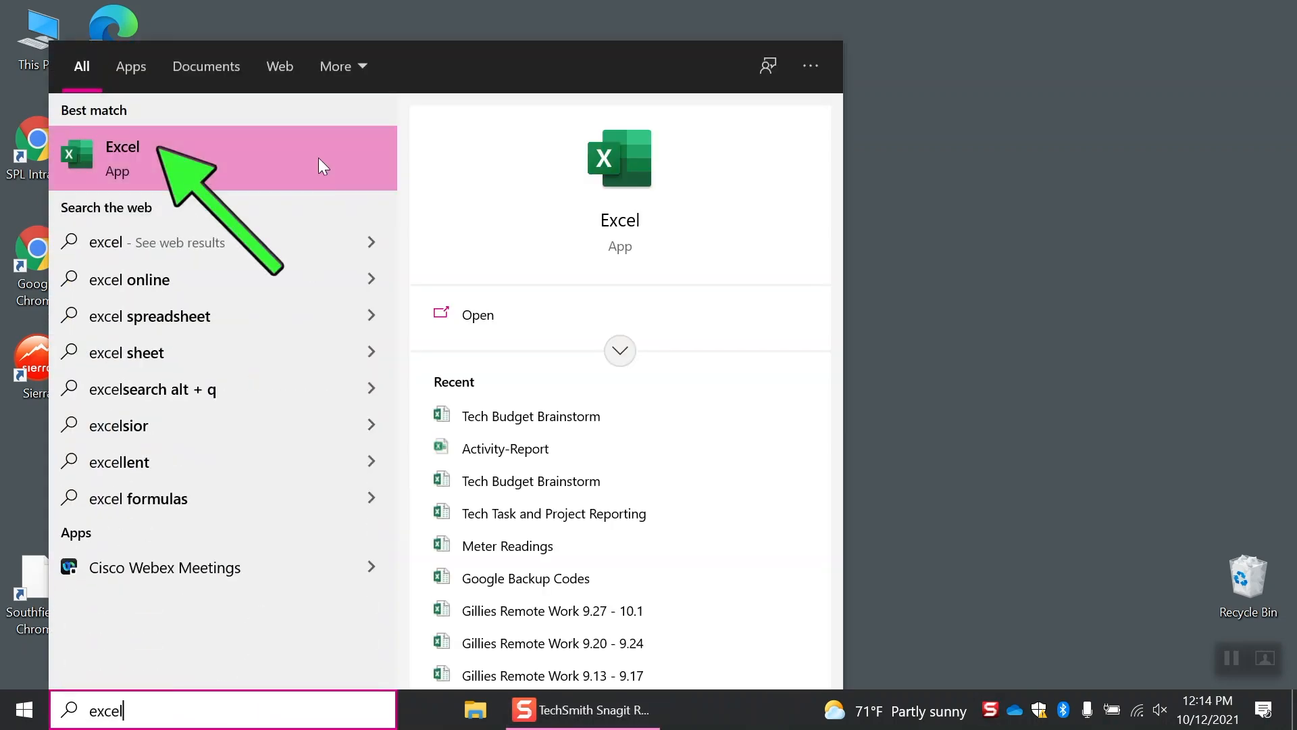
# Launch Excel from the Start menu's app list under E.
pyautogui.press('Backspace')
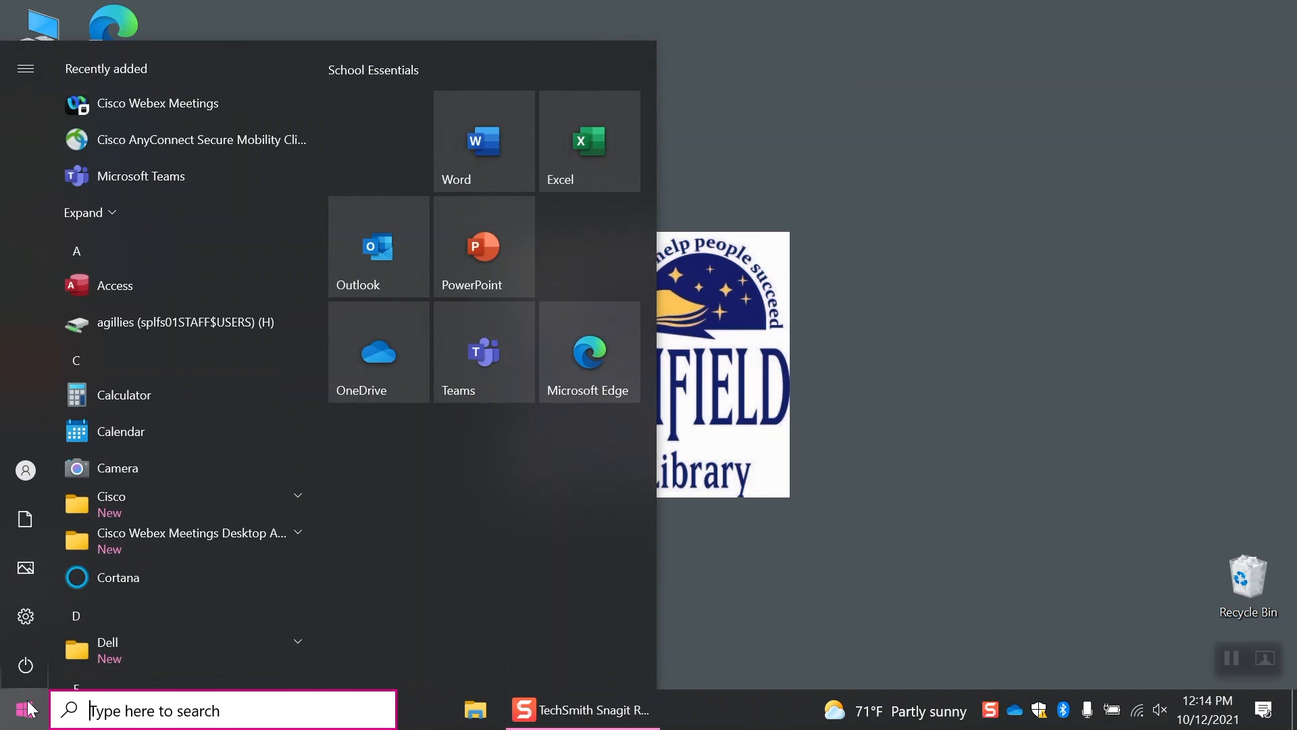
pyautogui.scroll(-3)
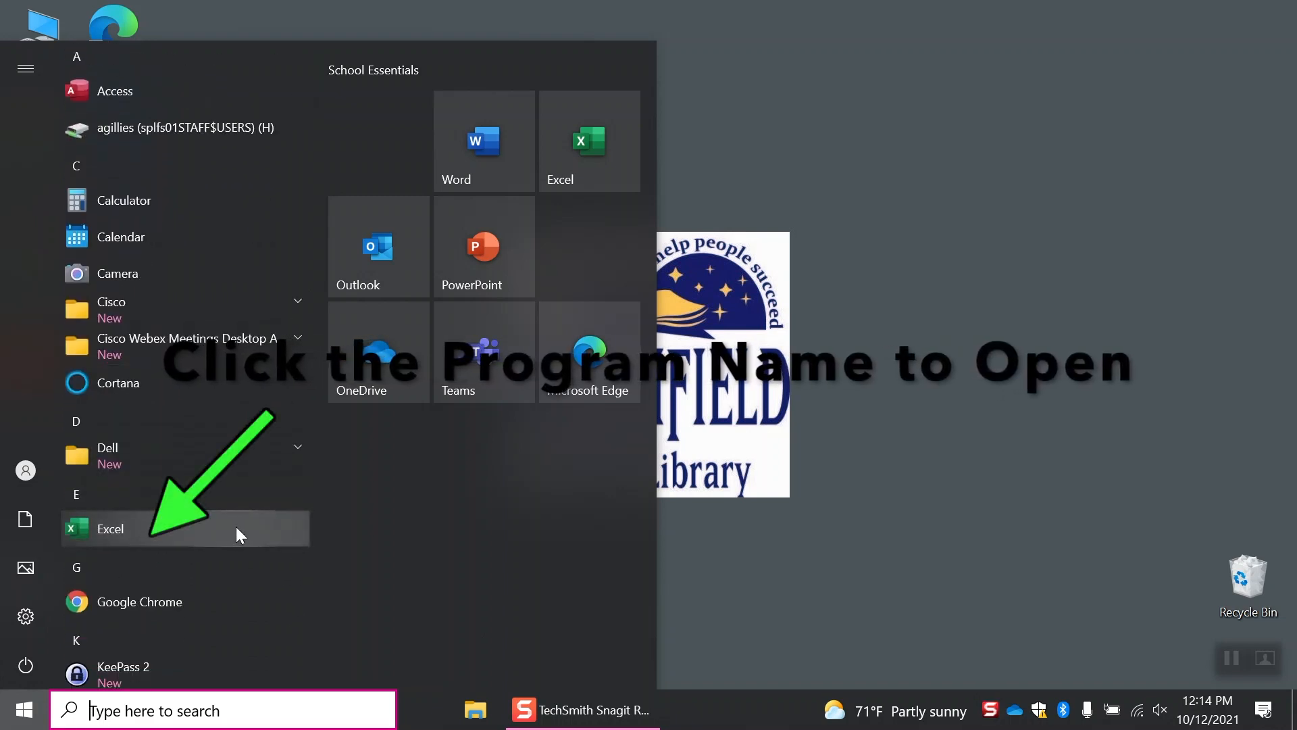
pyautogui.click(110, 529)
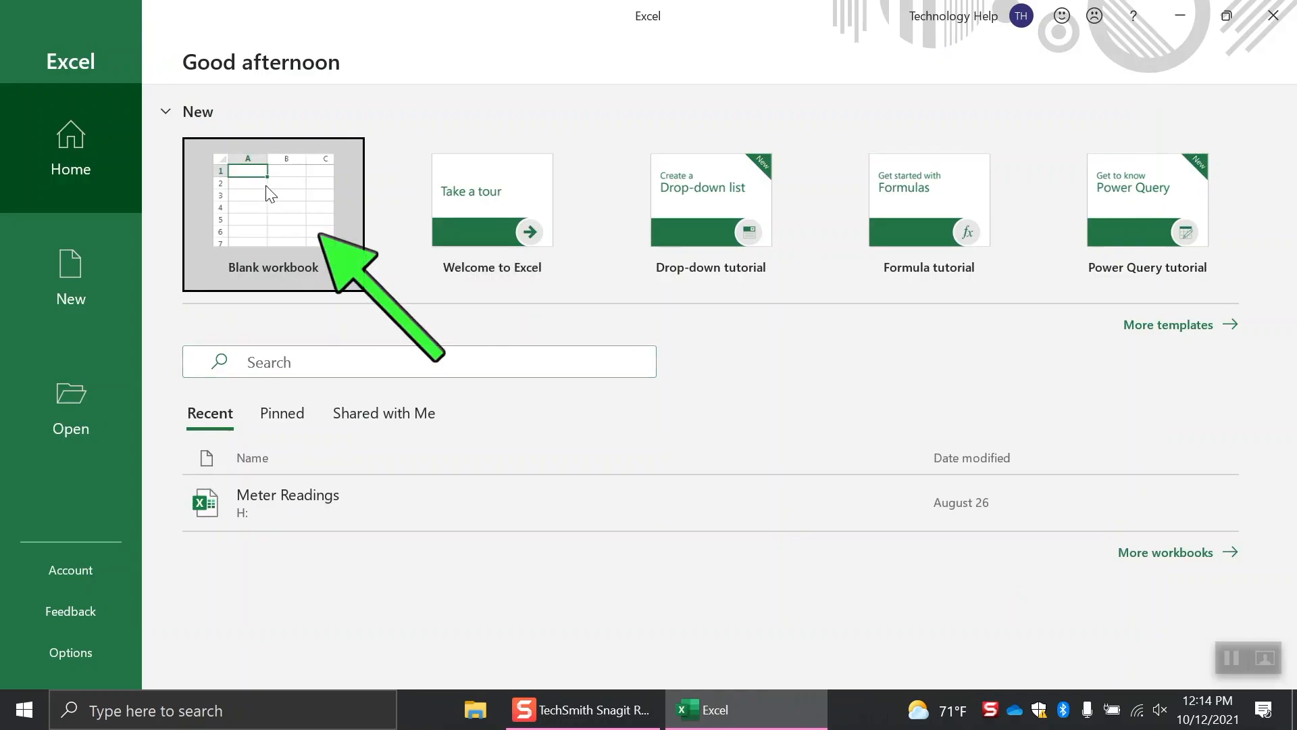
# Start a new blank workbook, Book1, from the Excel Home screen.
pyautogui.click(273, 213)
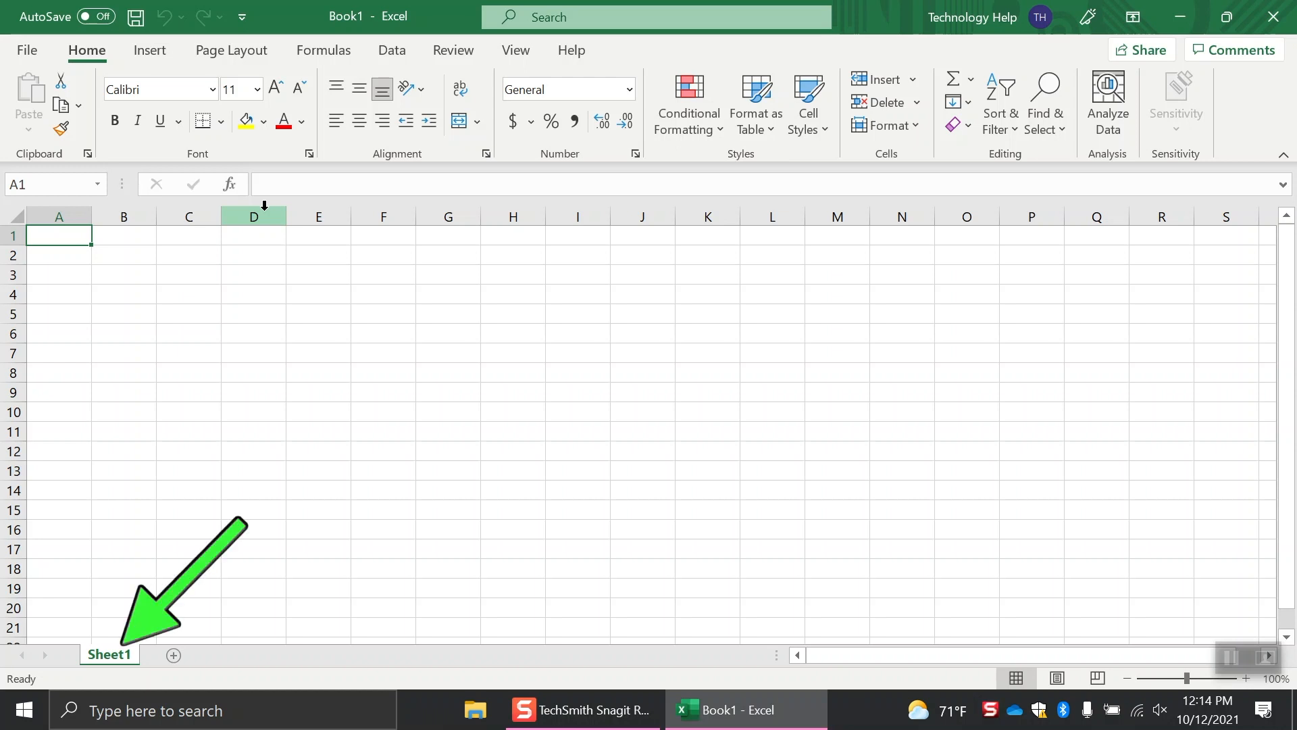
# Add new worksheets with the New sheet button beside the sheet tabs.
pyautogui.click(174, 655)
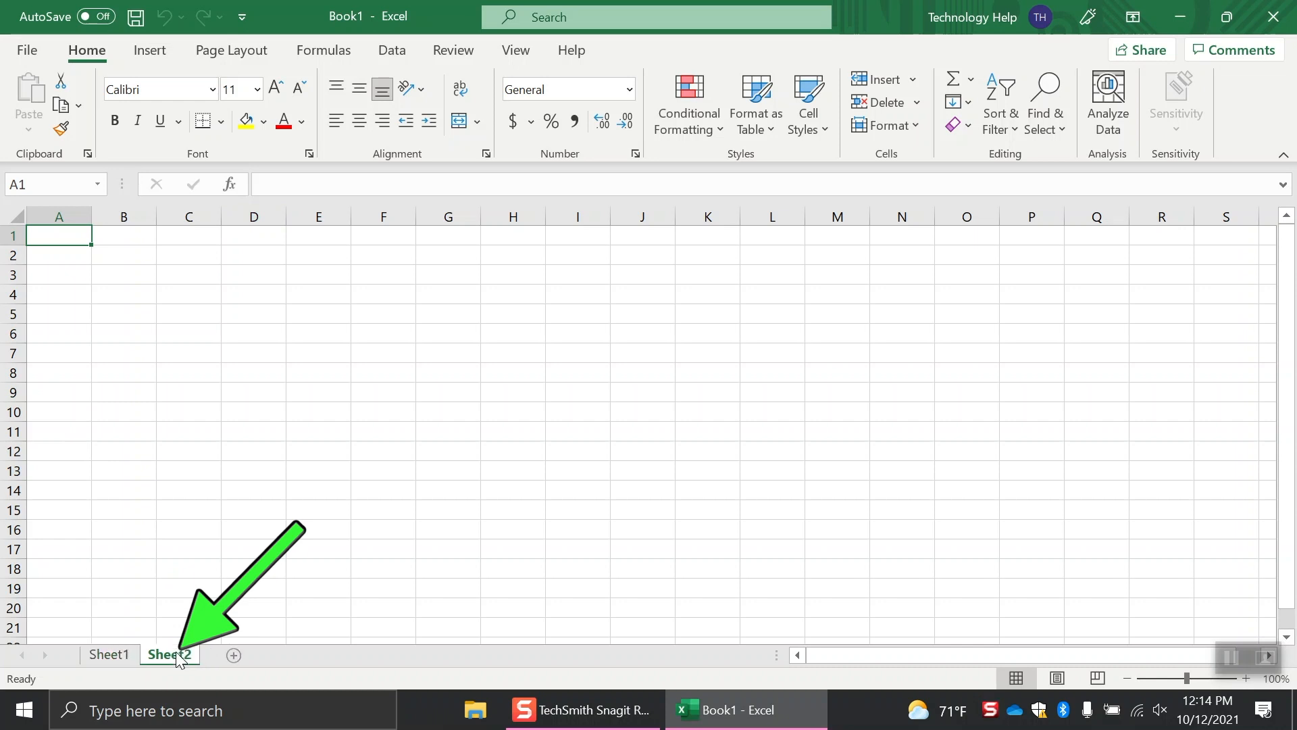
pyautogui.click(234, 654)
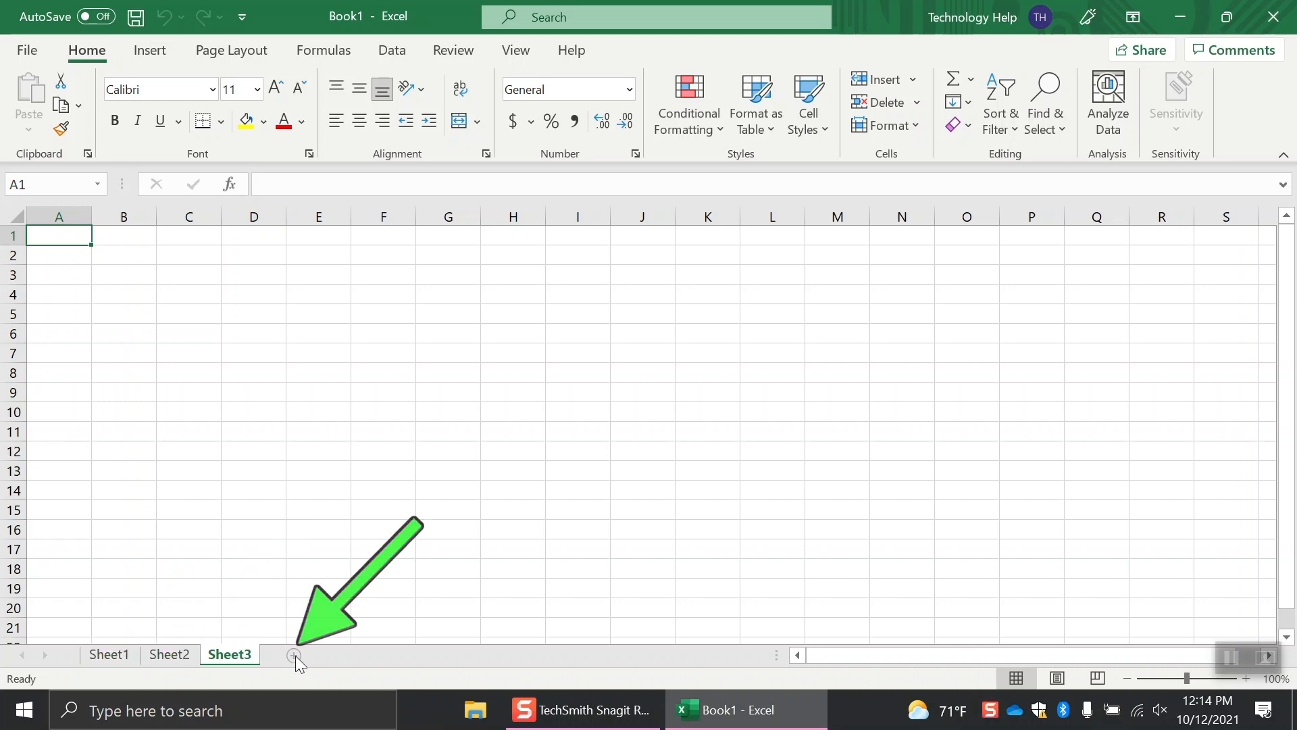
pyautogui.click(296, 655)
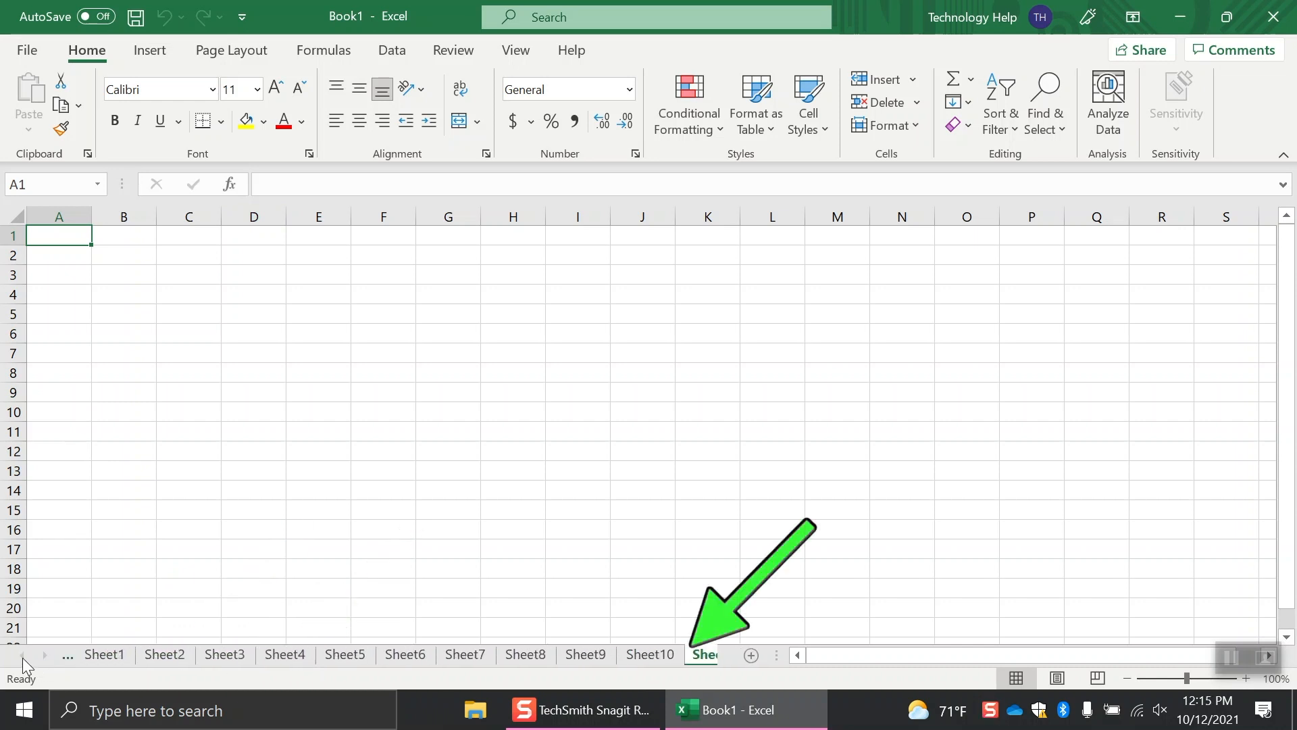
pyautogui.moveTo(23, 656)
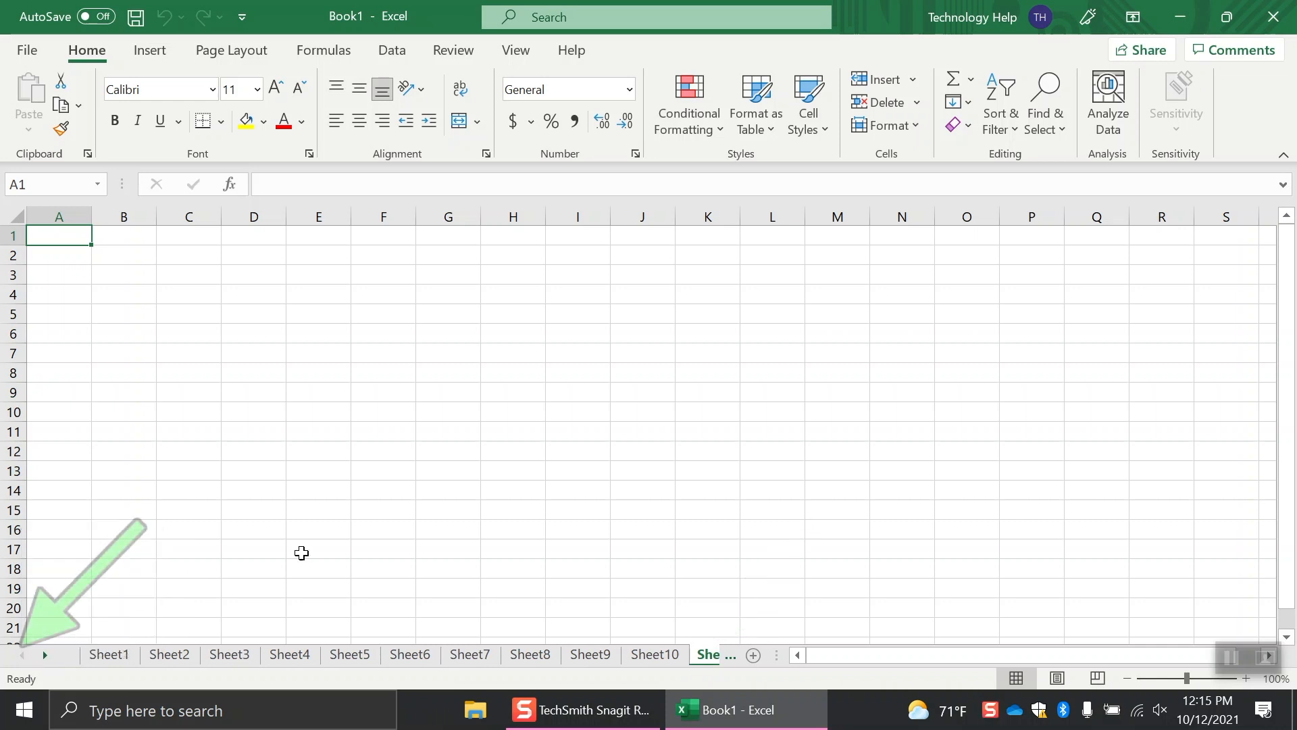
pyautogui.moveTo(442, 507)
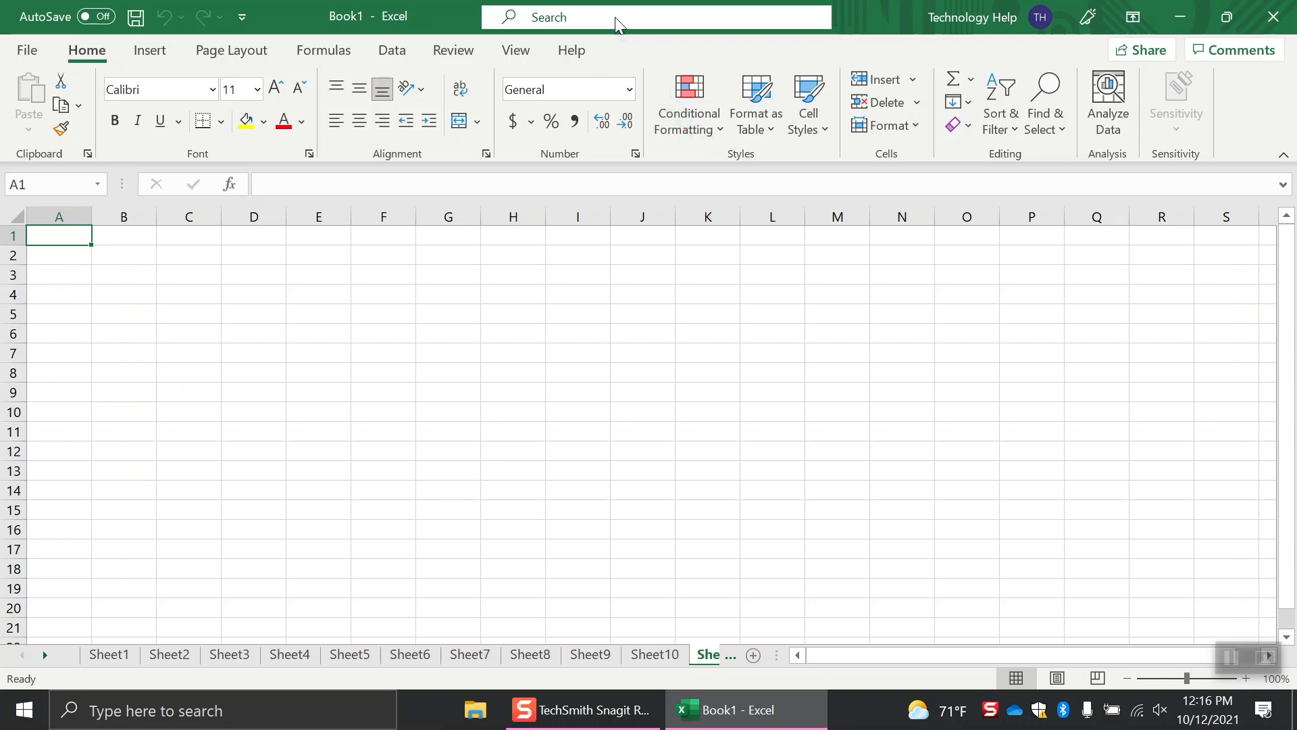
# Search 'inser' in the command Search box, dismiss it, and select cell H6.
pyautogui.click(616, 16)
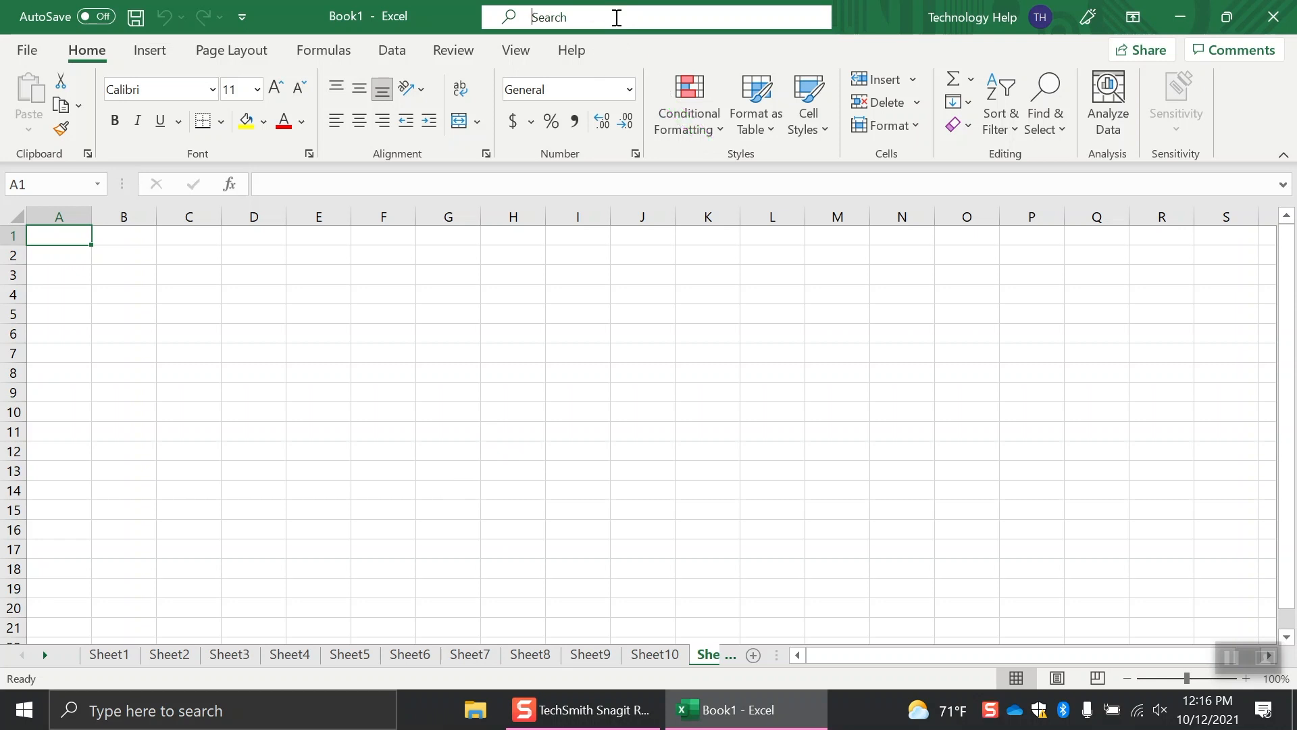
pyautogui.write('insert cel')
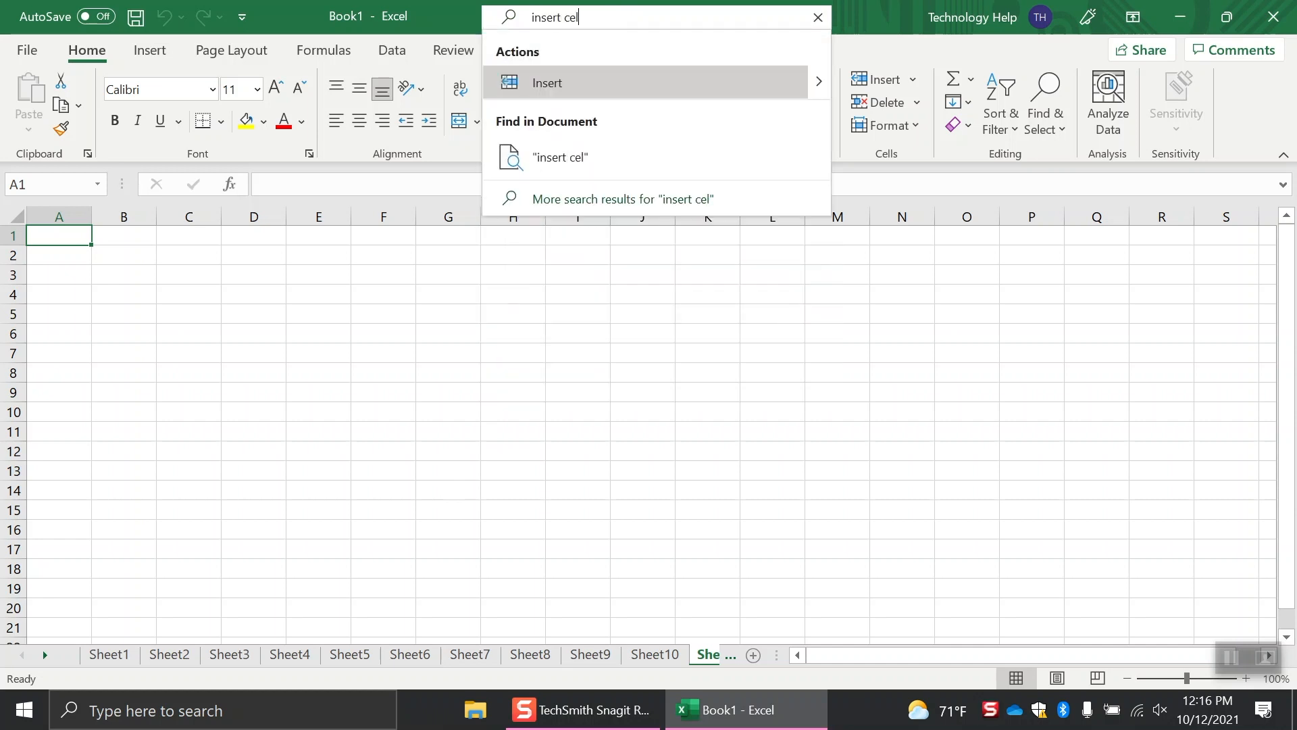
pyautogui.click(817, 16)
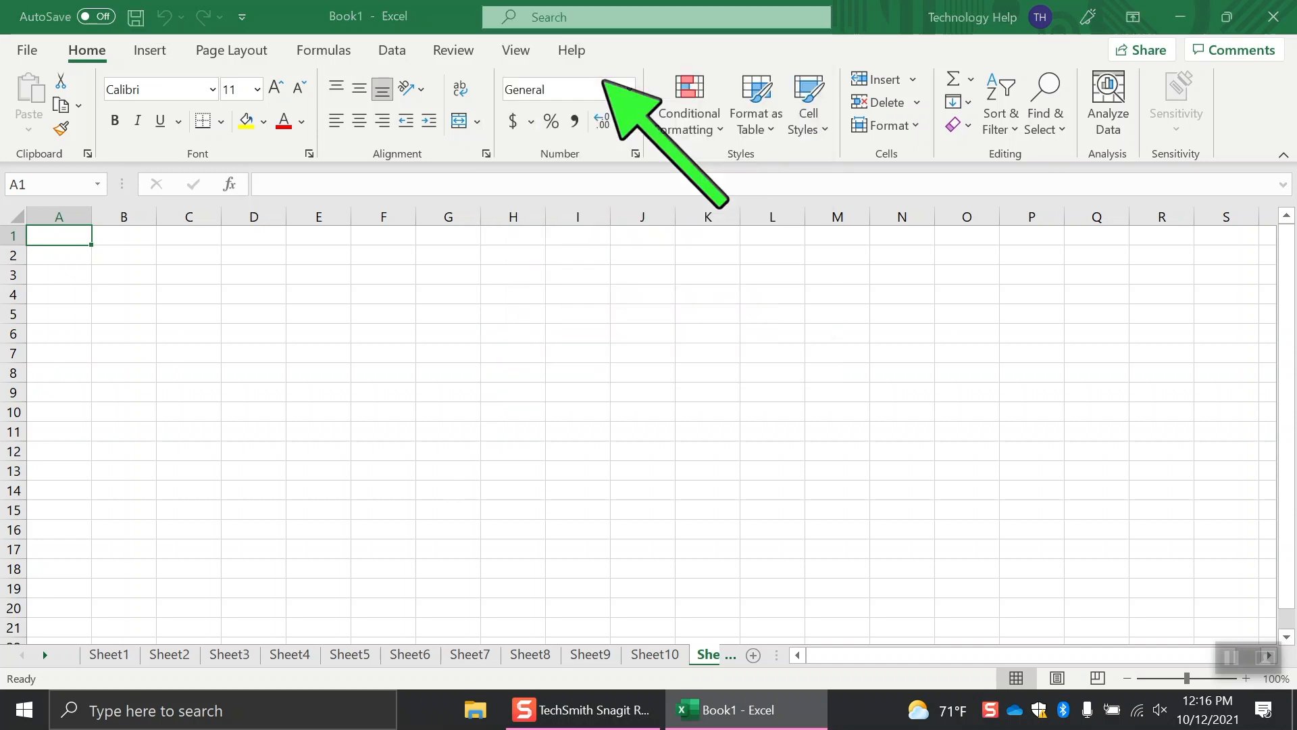
pyautogui.click(513, 332)
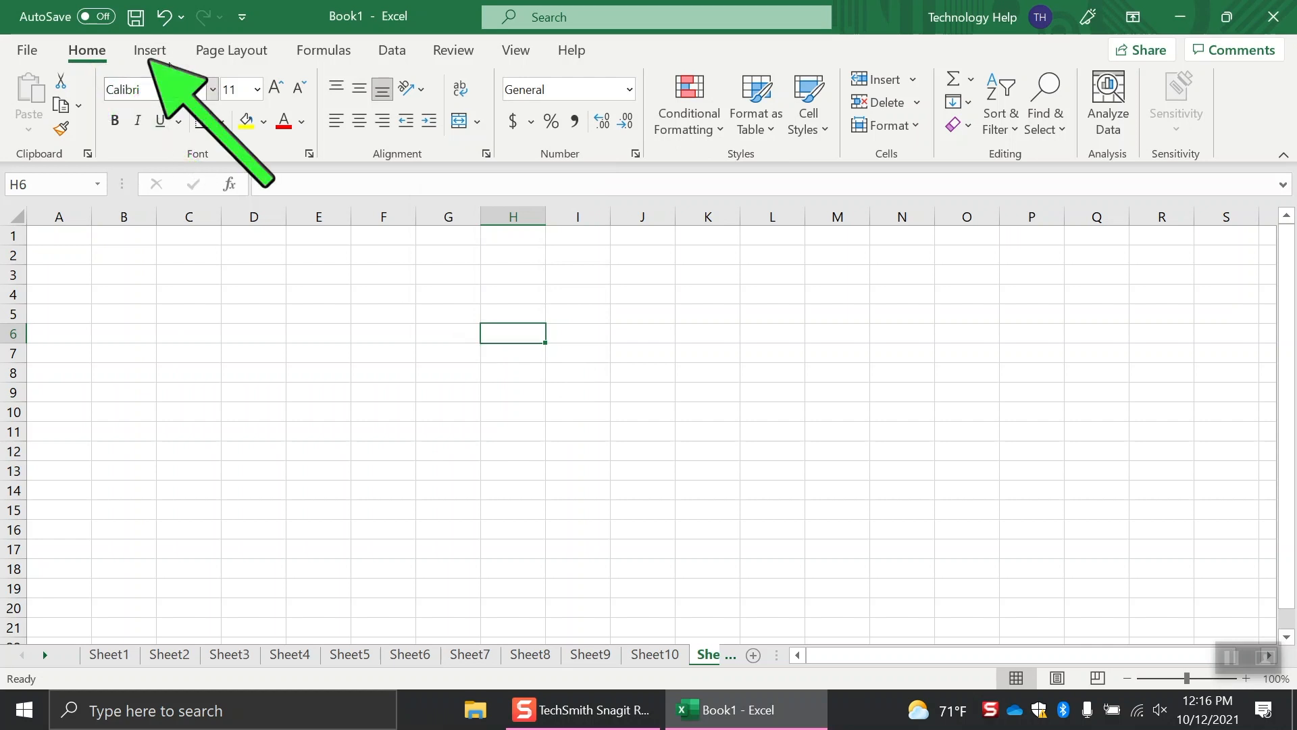
# Browse the Insert and Page Layout ribbons, ending on the Formulas function library.
pyautogui.click(150, 50)
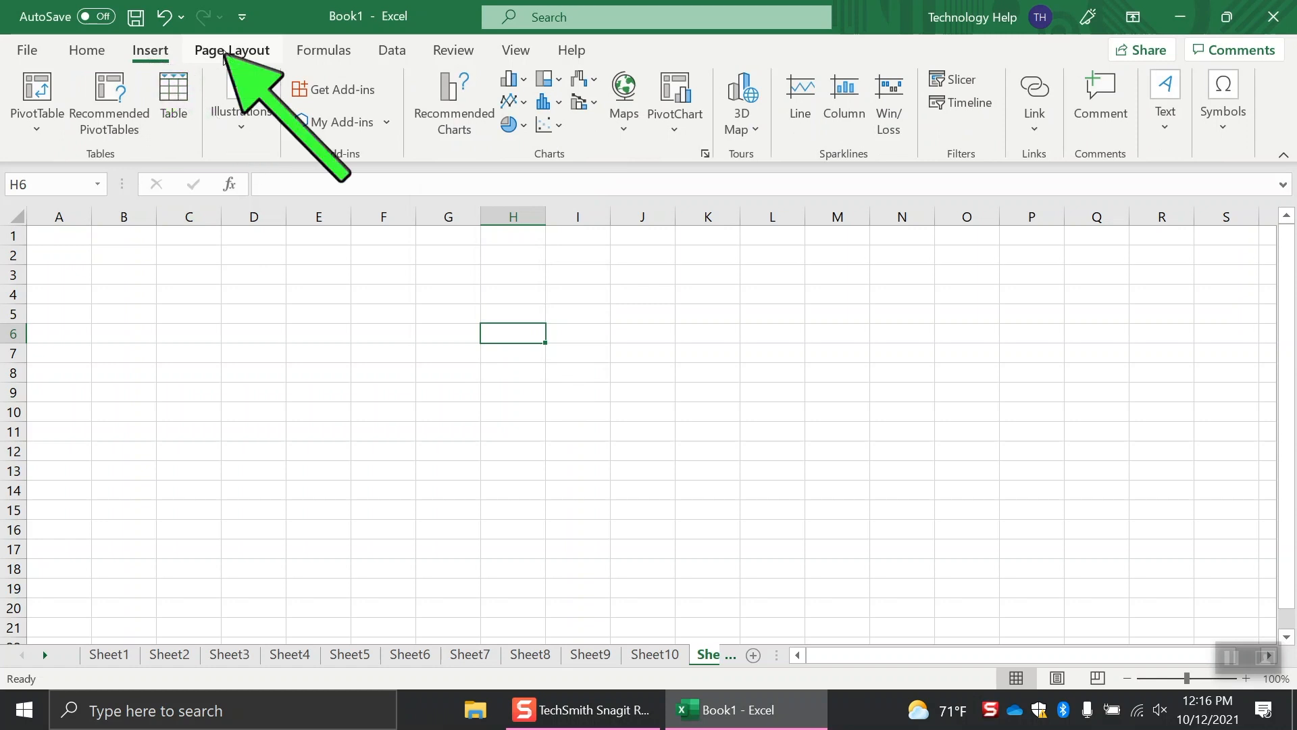
pyautogui.click(232, 50)
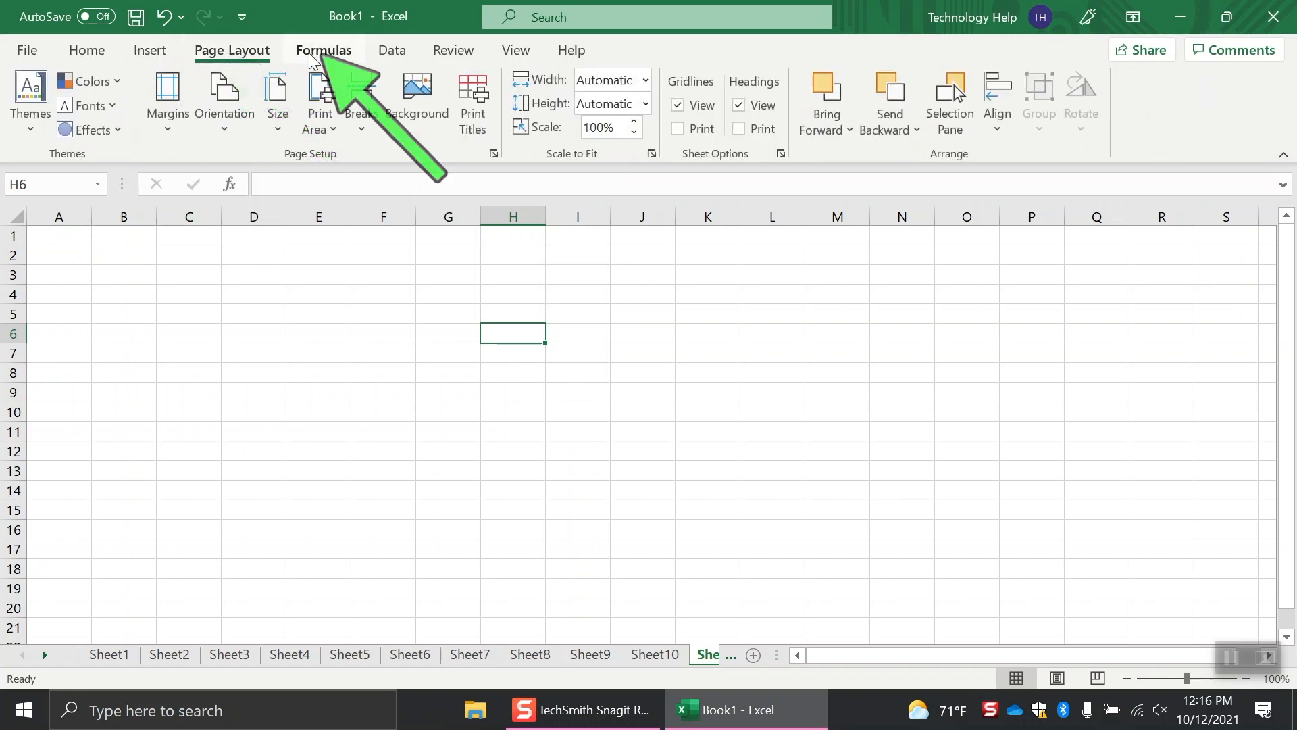
pyautogui.click(324, 50)
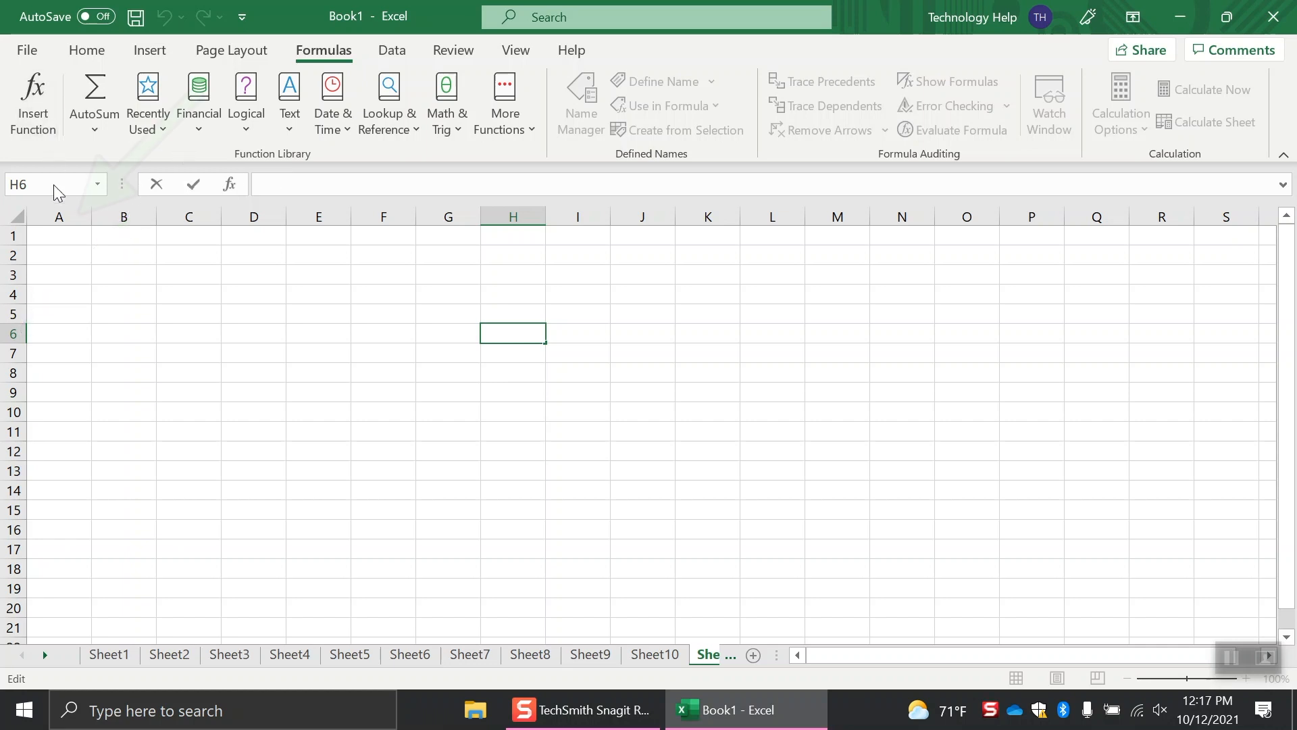
# Widen column A by dragging its header border to the right.
pyautogui.click(58, 216)
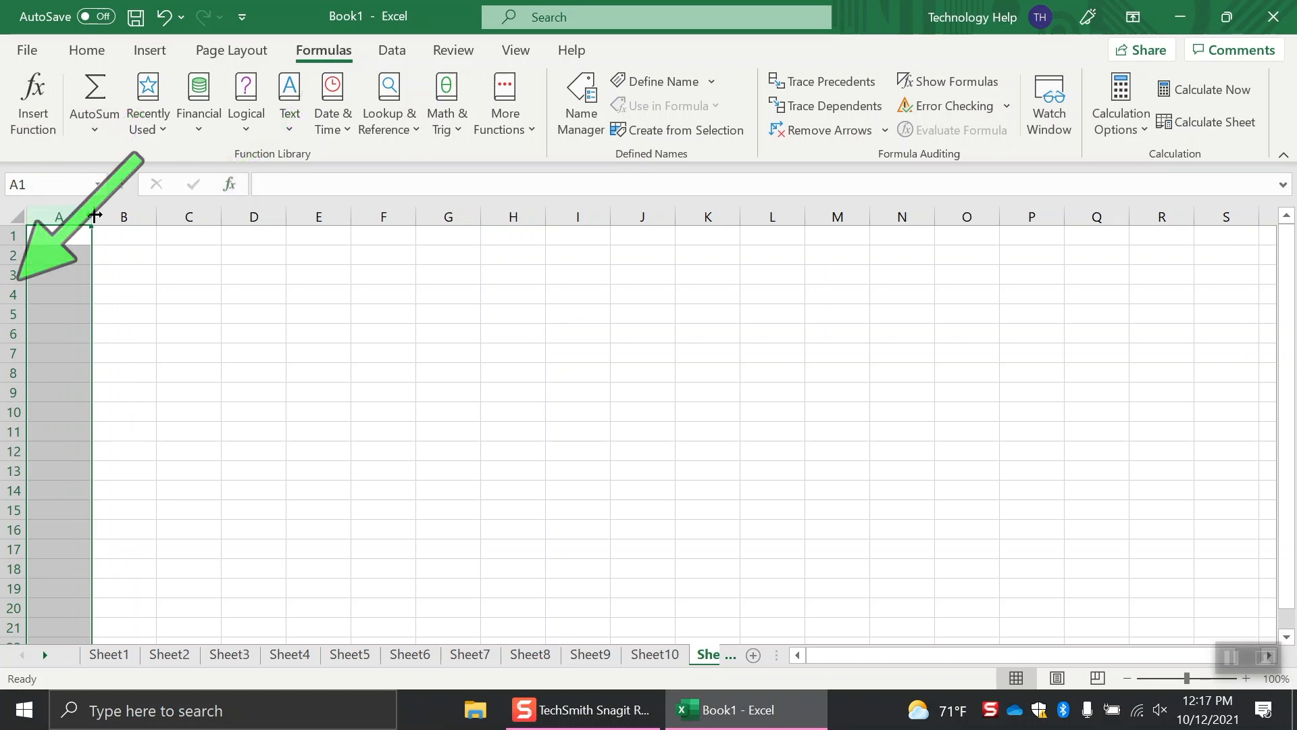
pyautogui.moveTo(90, 216); pyautogui.dragTo(93, 216)
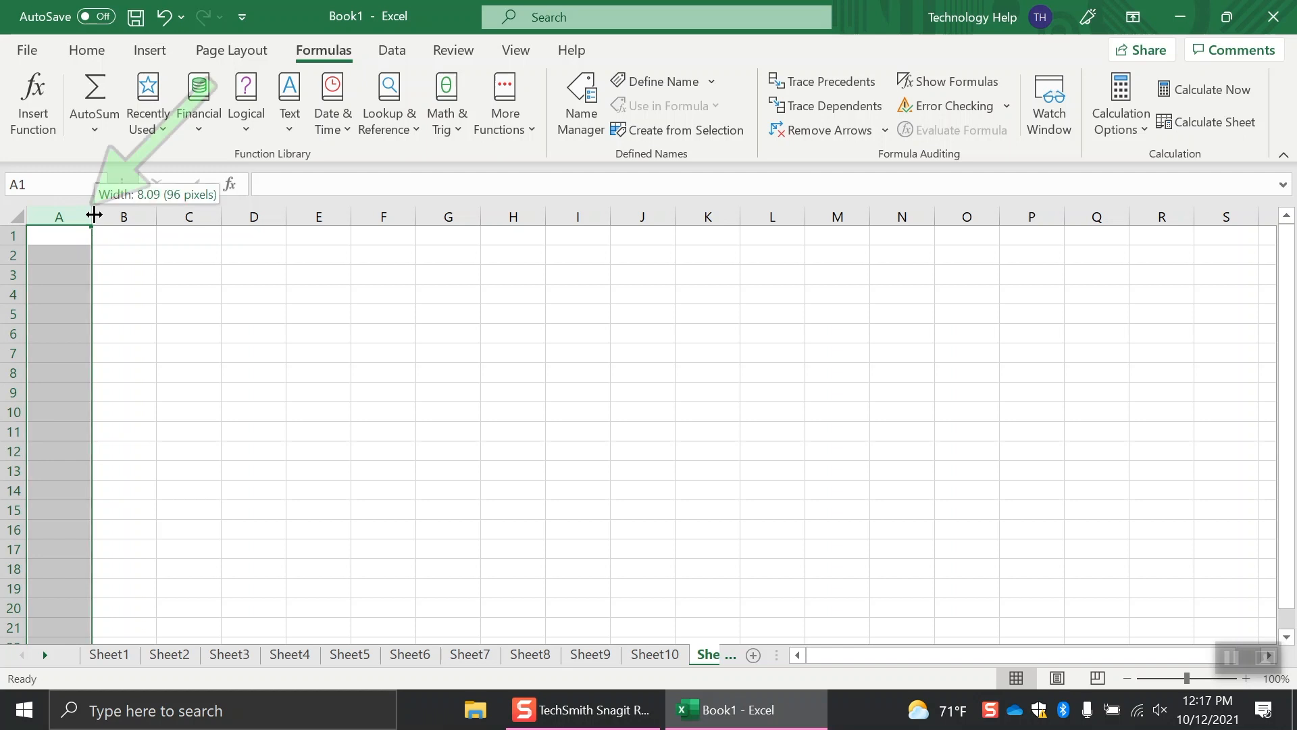
pyautogui.moveTo(93, 216); pyautogui.dragTo(117, 216)
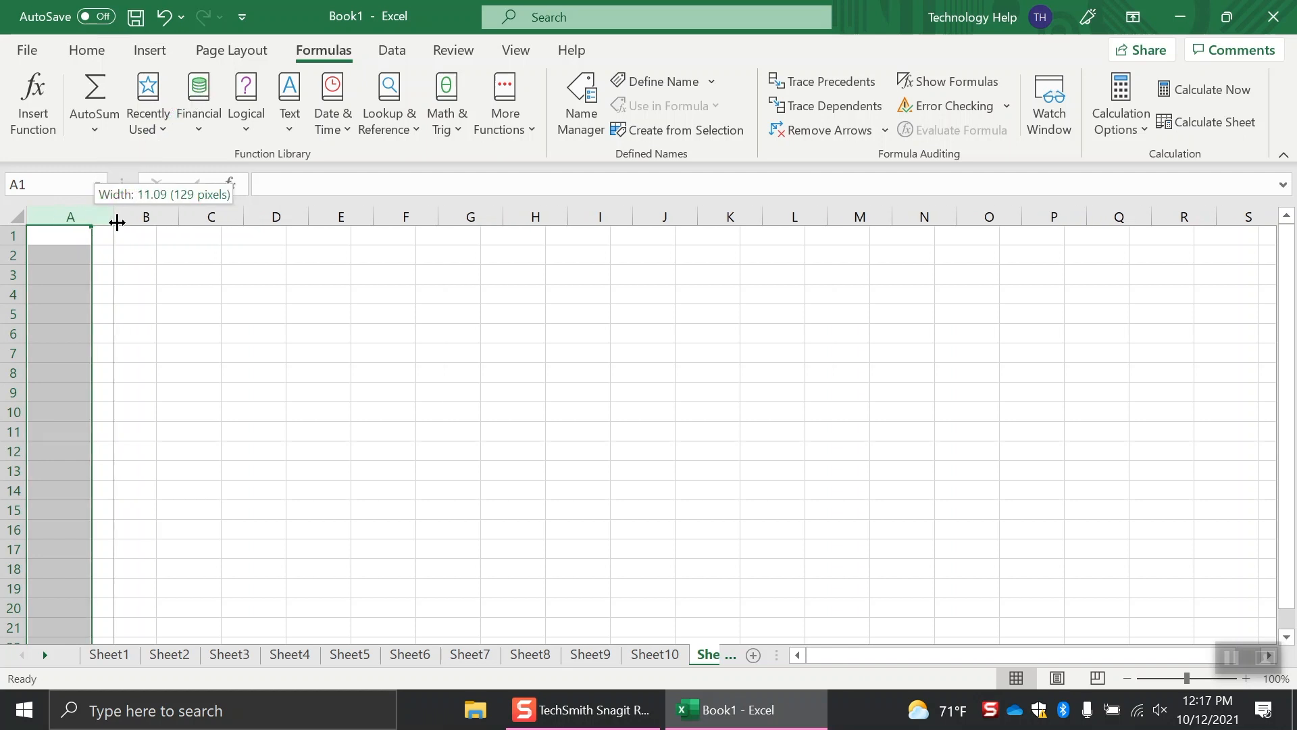
pyautogui.moveTo(116, 216); pyautogui.dragTo(123, 216)
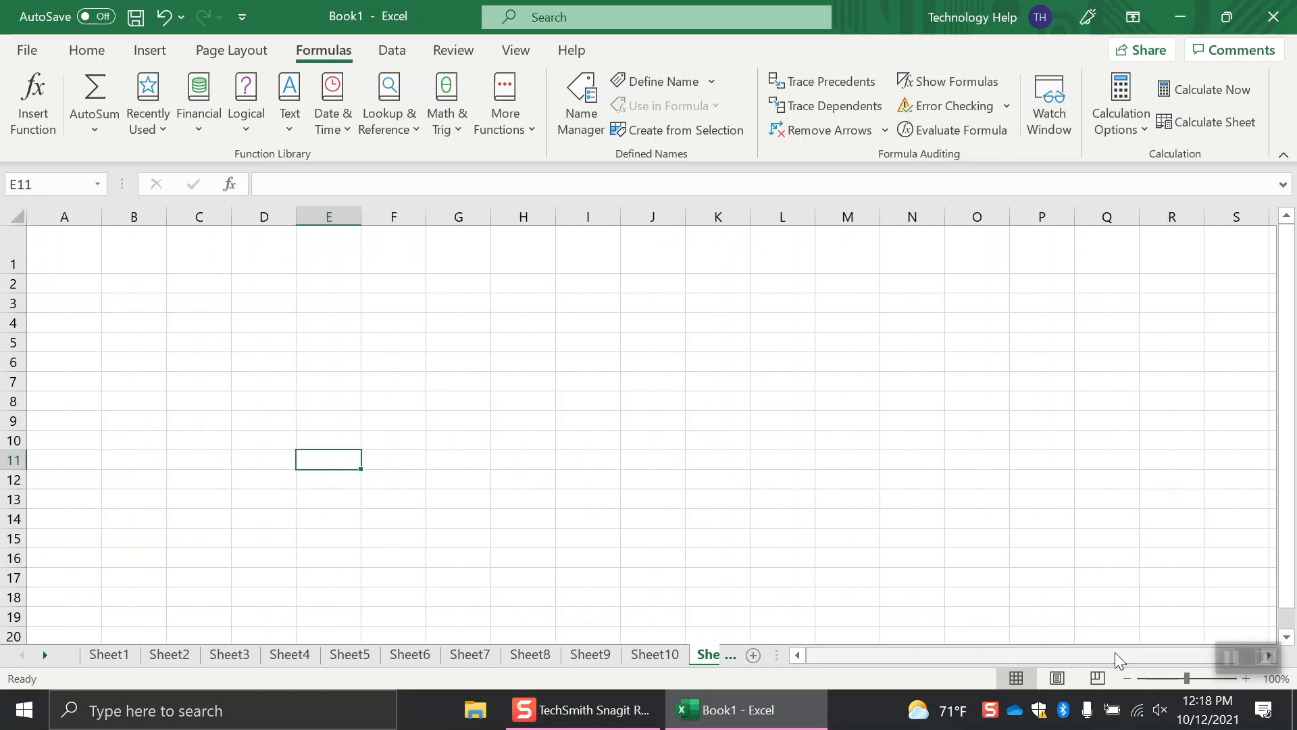
pyautogui.scroll(-3)
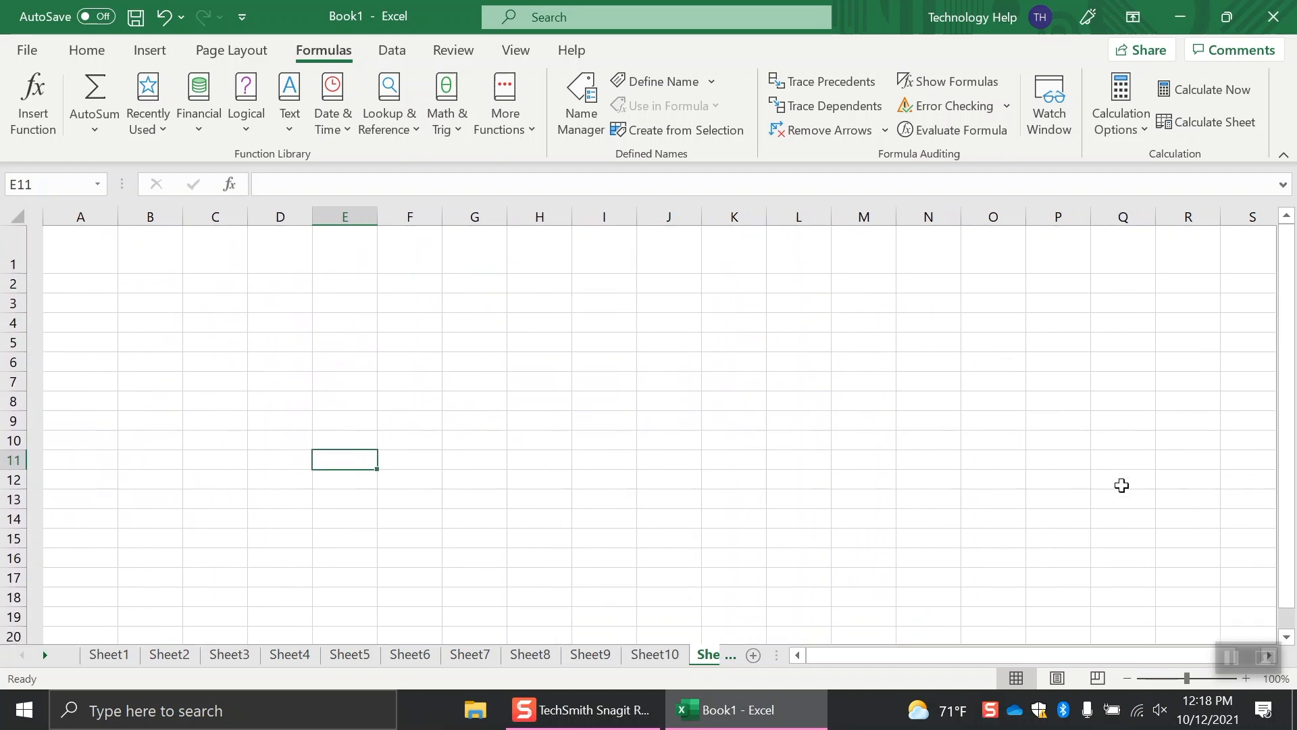
pyautogui.hscroll(3)
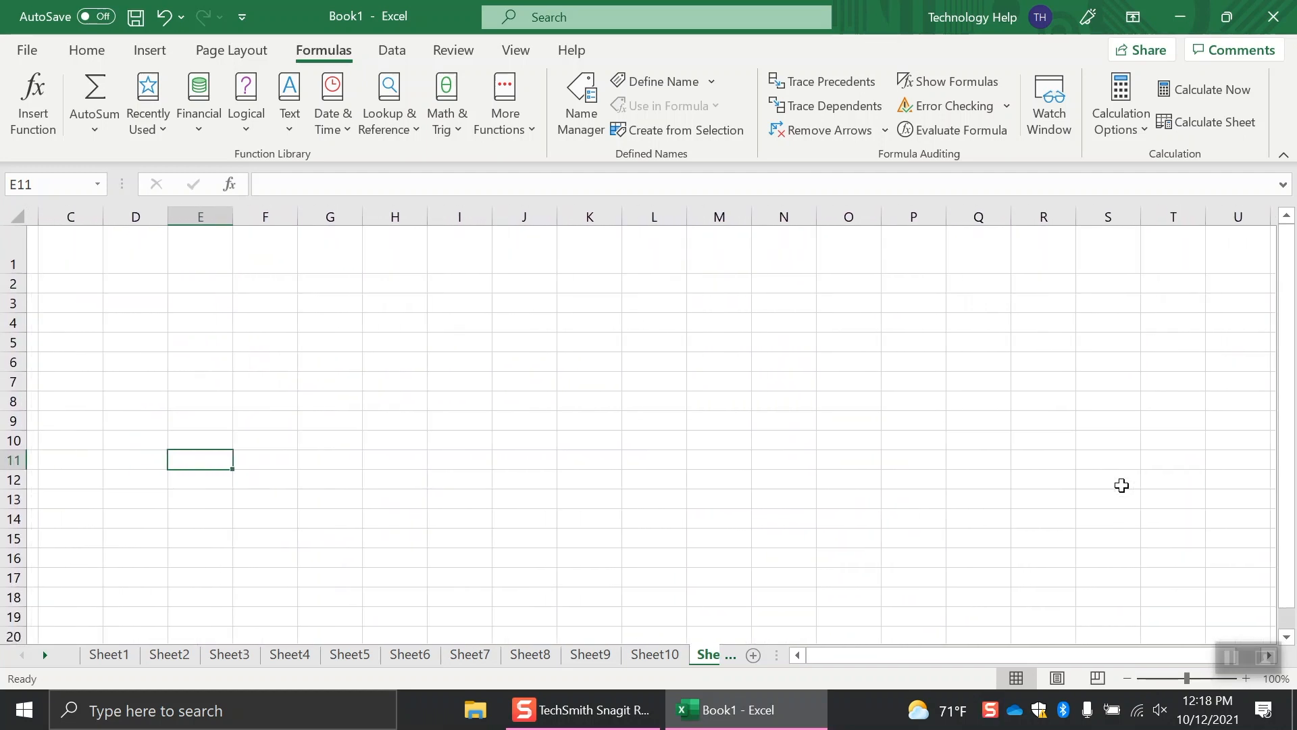
pyautogui.hscroll(-3)
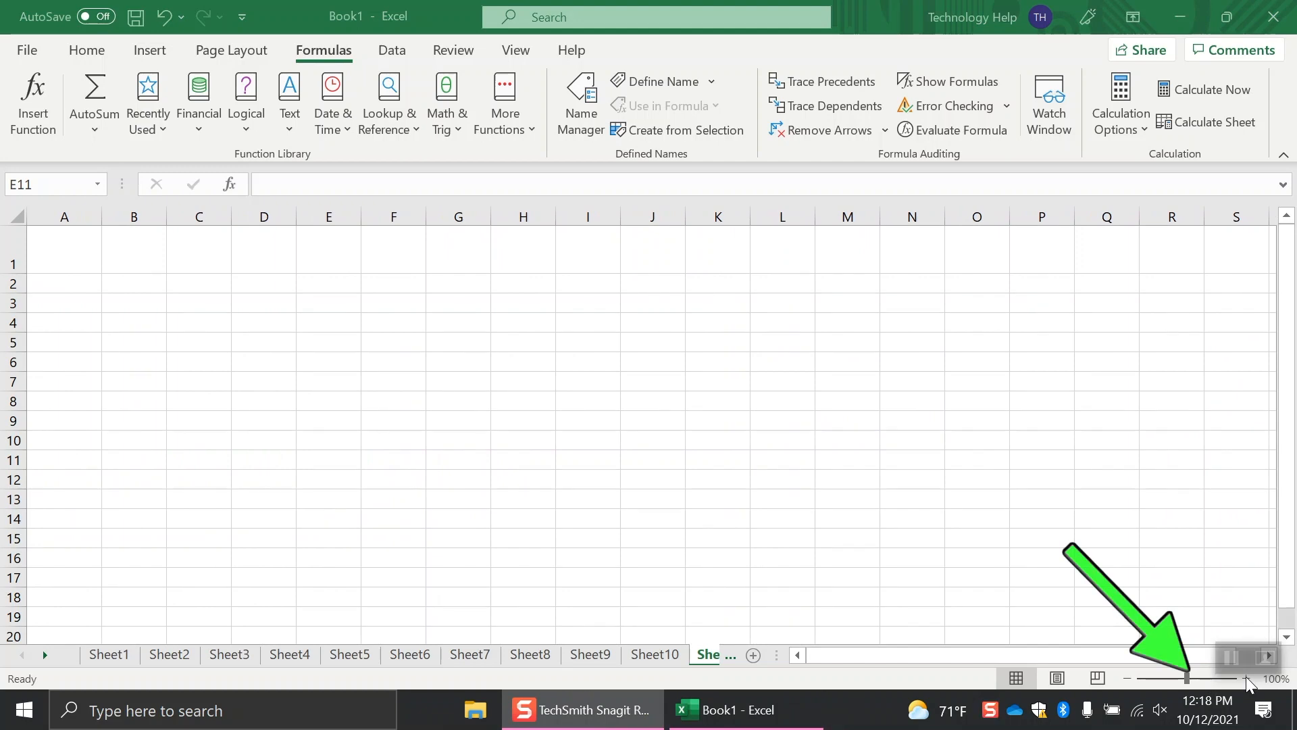
pyautogui.click(329, 459)
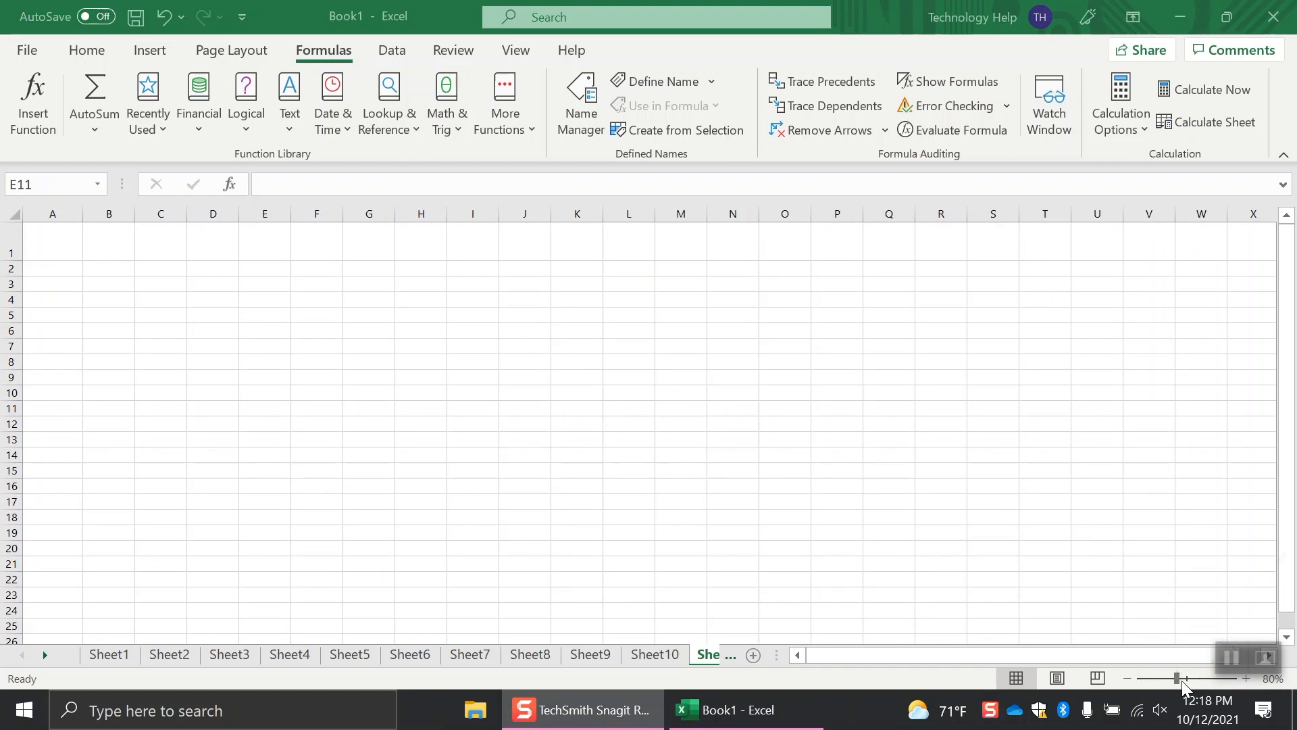
pyautogui.moveTo(1177, 679); pyautogui.dragTo(1192, 678)
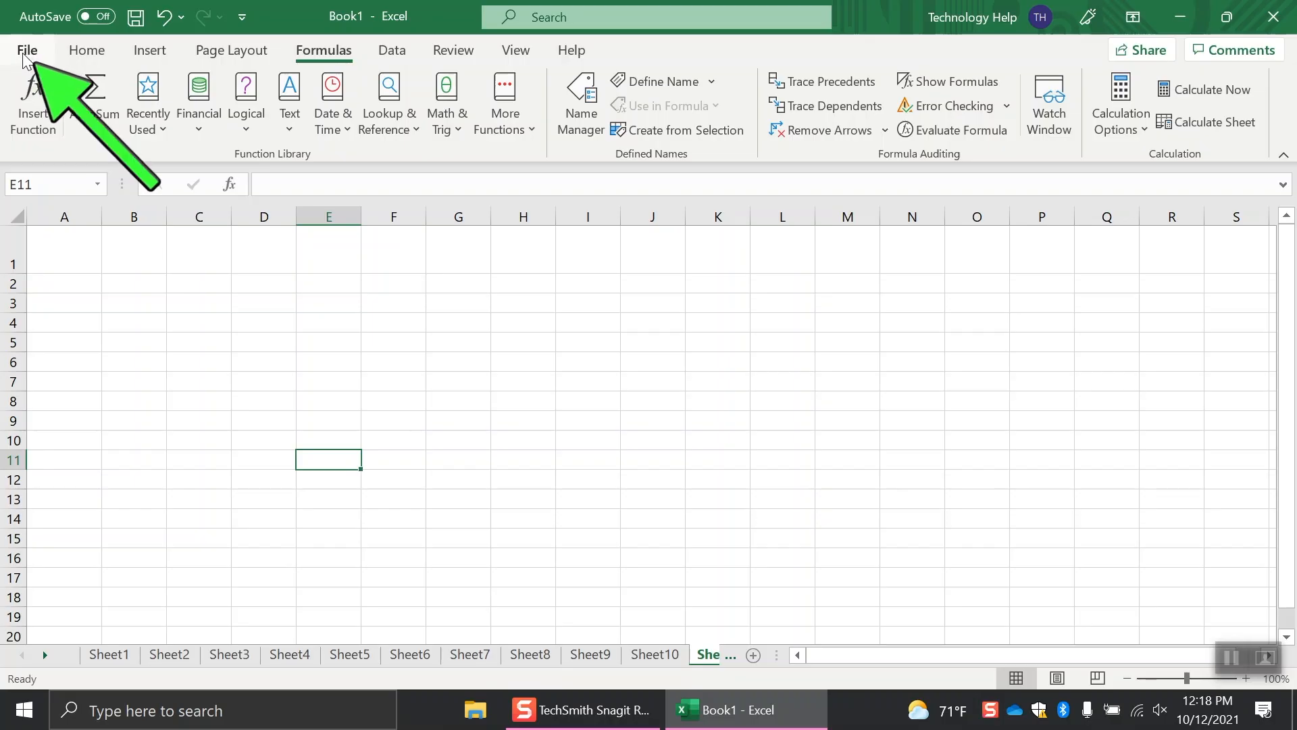
# Bring up the Save As dialog for Book1 via File > Save As > Browse.
pyautogui.click(27, 50)
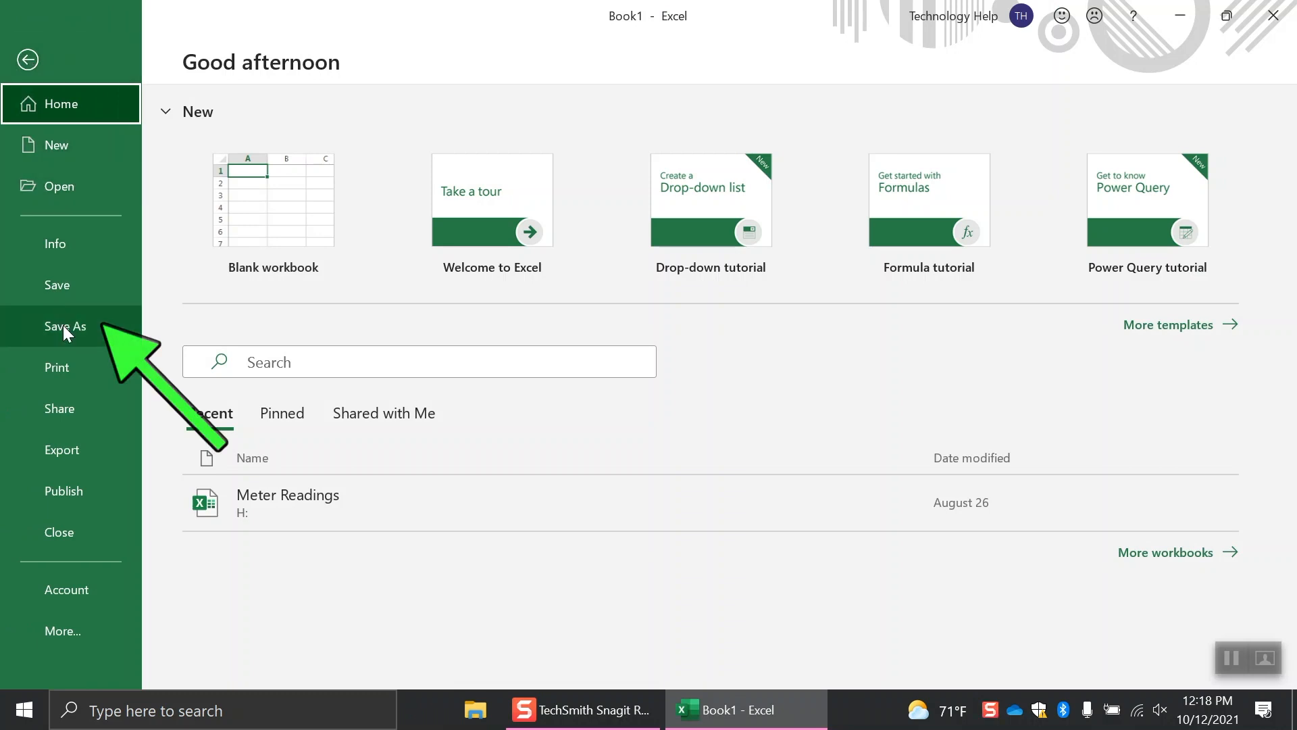
pyautogui.click(65, 326)
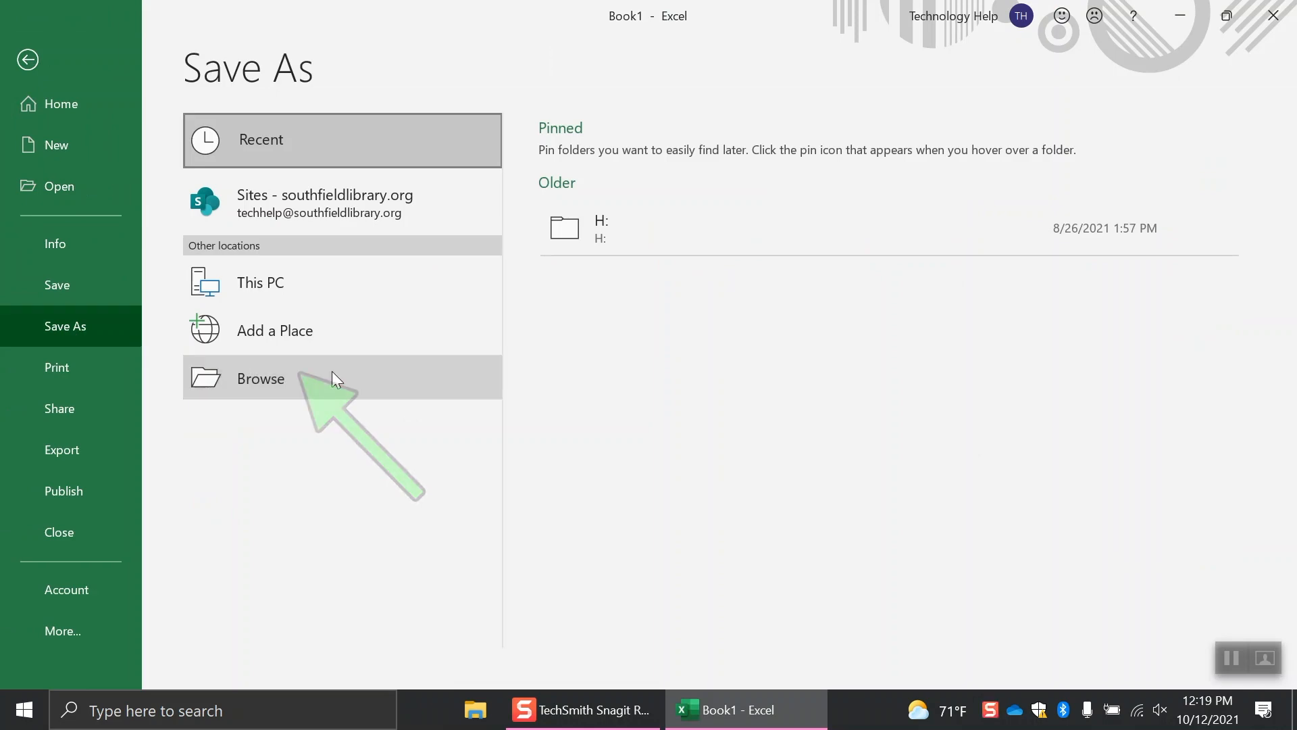
pyautogui.click(259, 378)
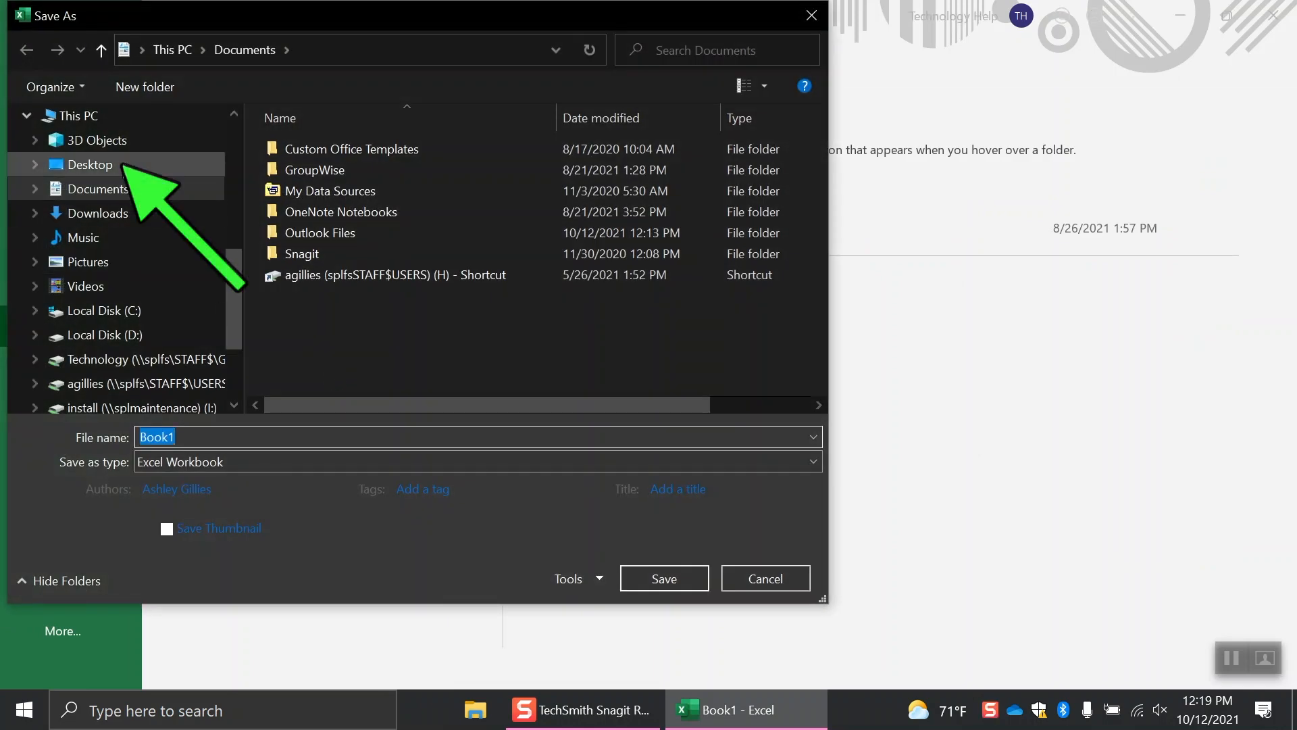
# Save the workbook to the Desktop as 'My Excel Workbook', then return to the File page.
pyautogui.click(90, 163)
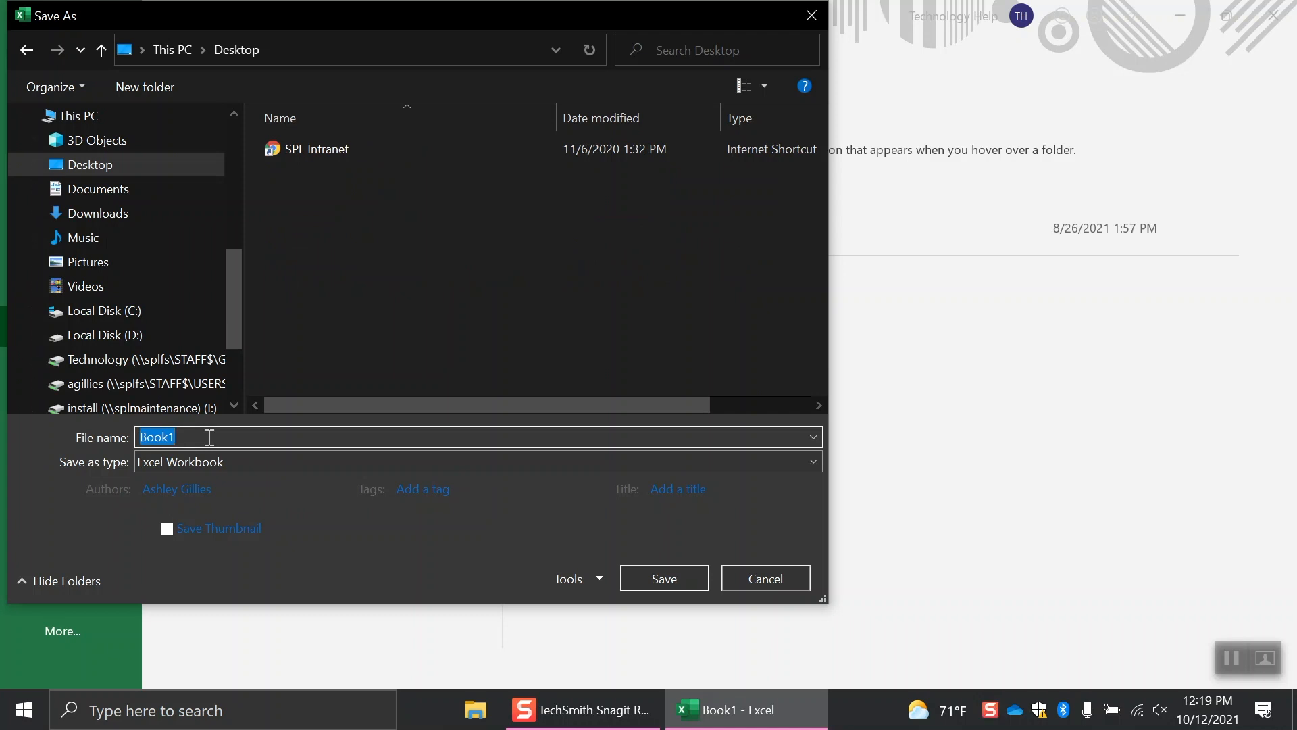
pyautogui.write('My Excel')
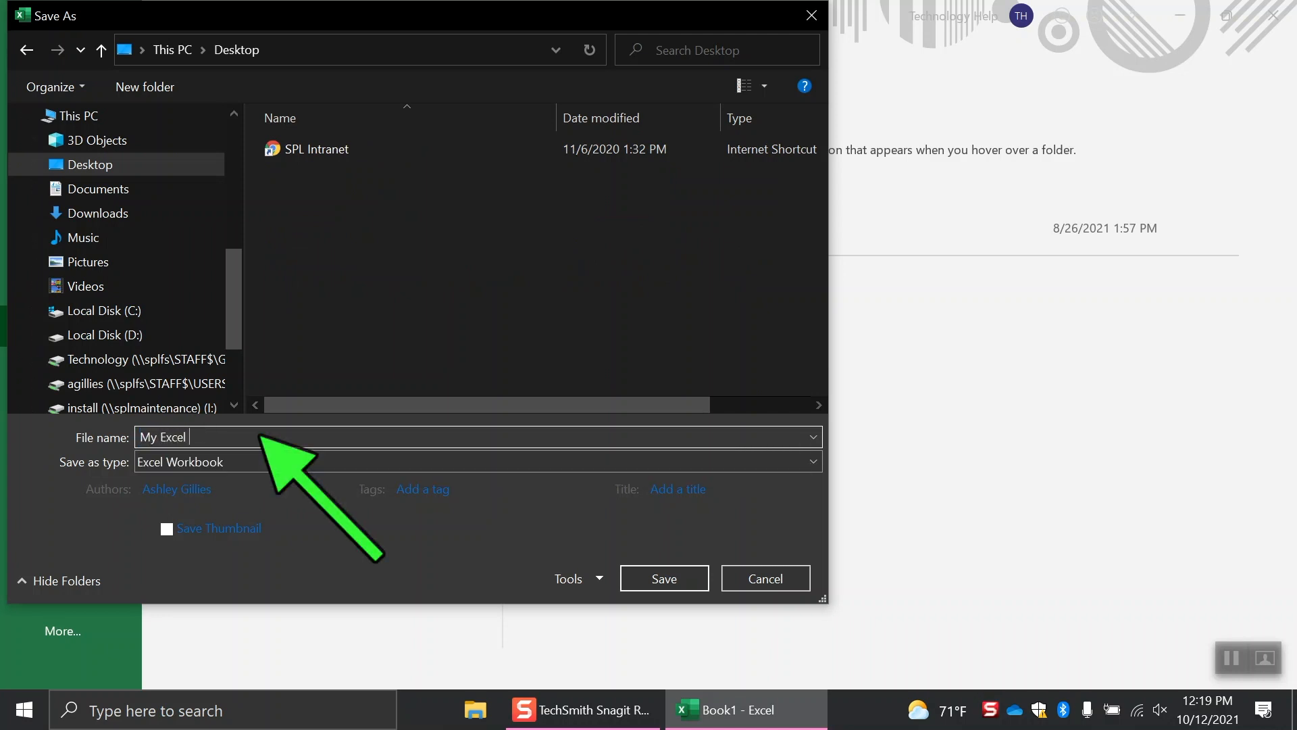
pyautogui.write('Workbook')
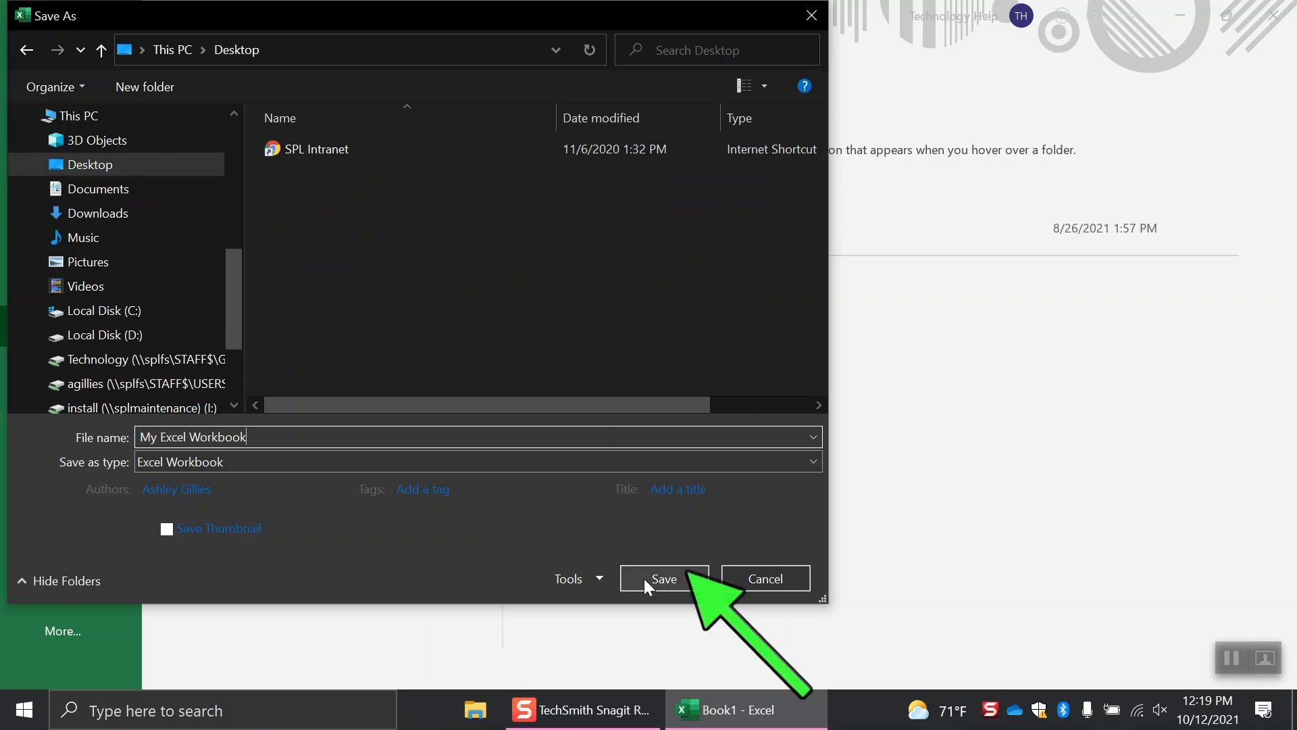
pyautogui.click(662, 578)
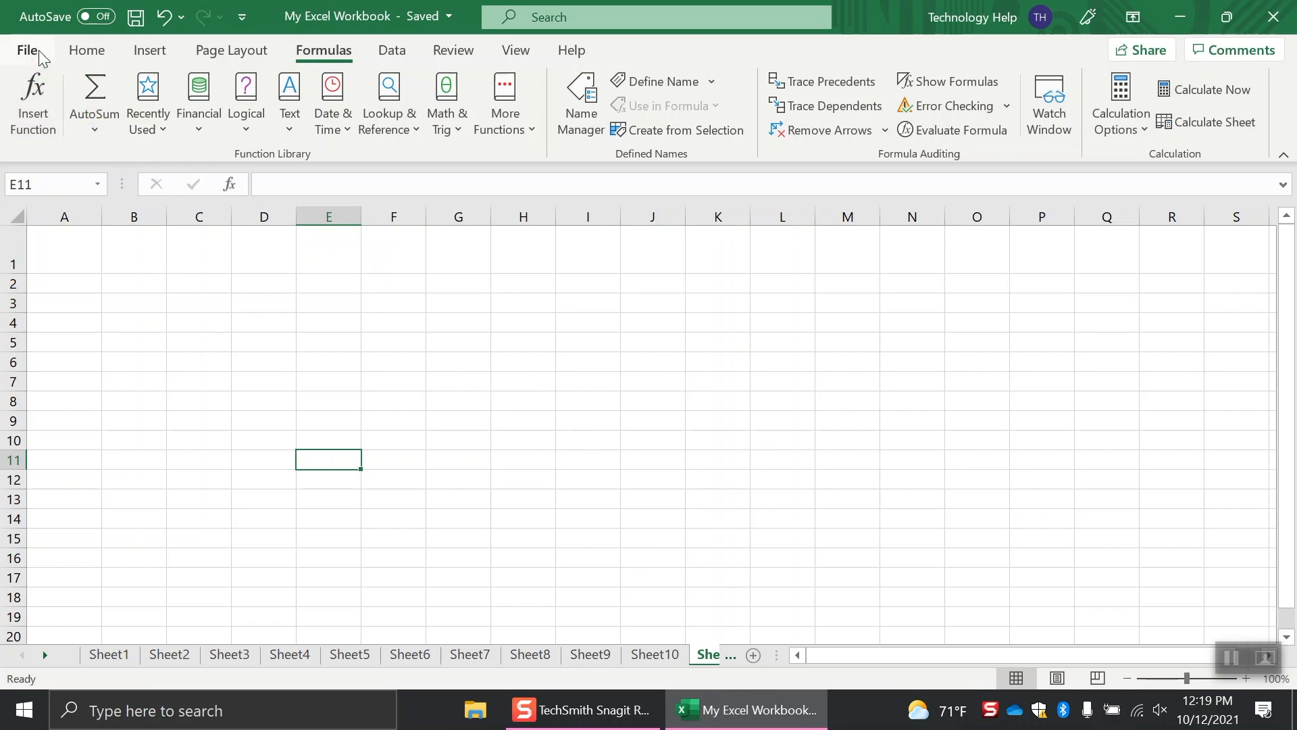
pyautogui.click(27, 50)
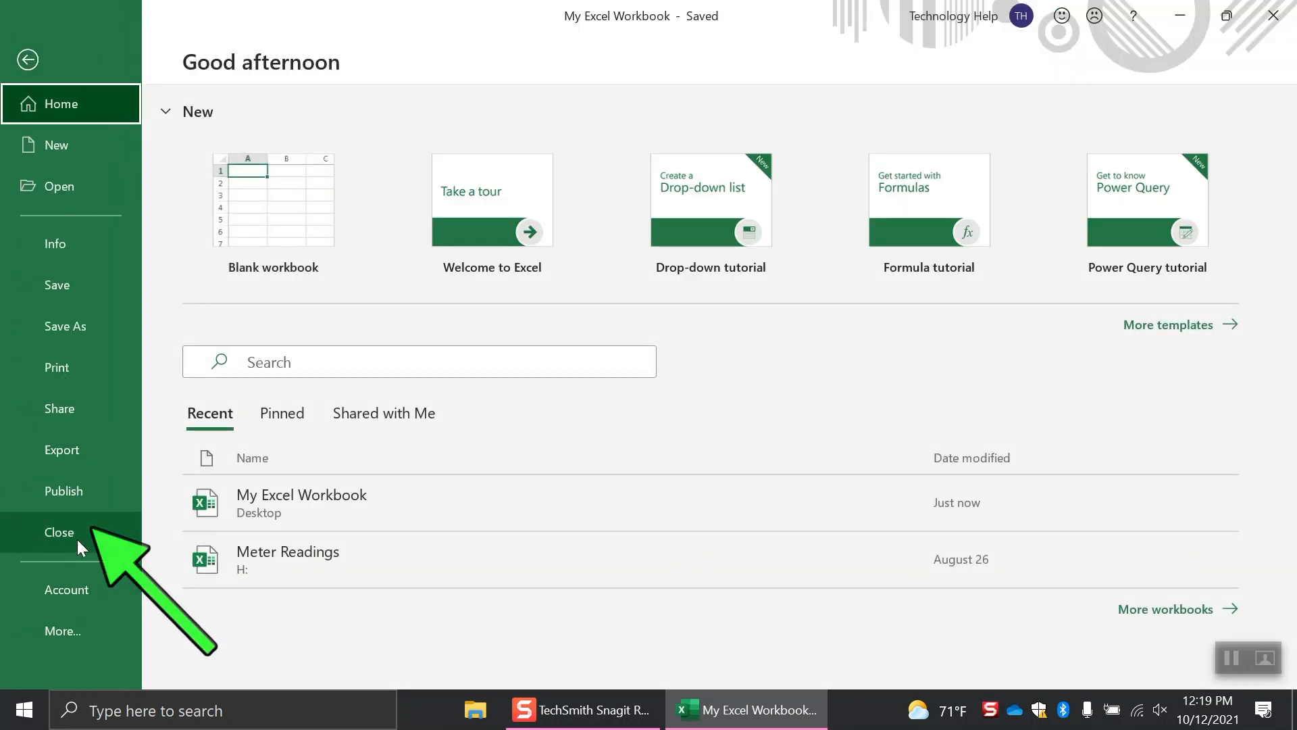